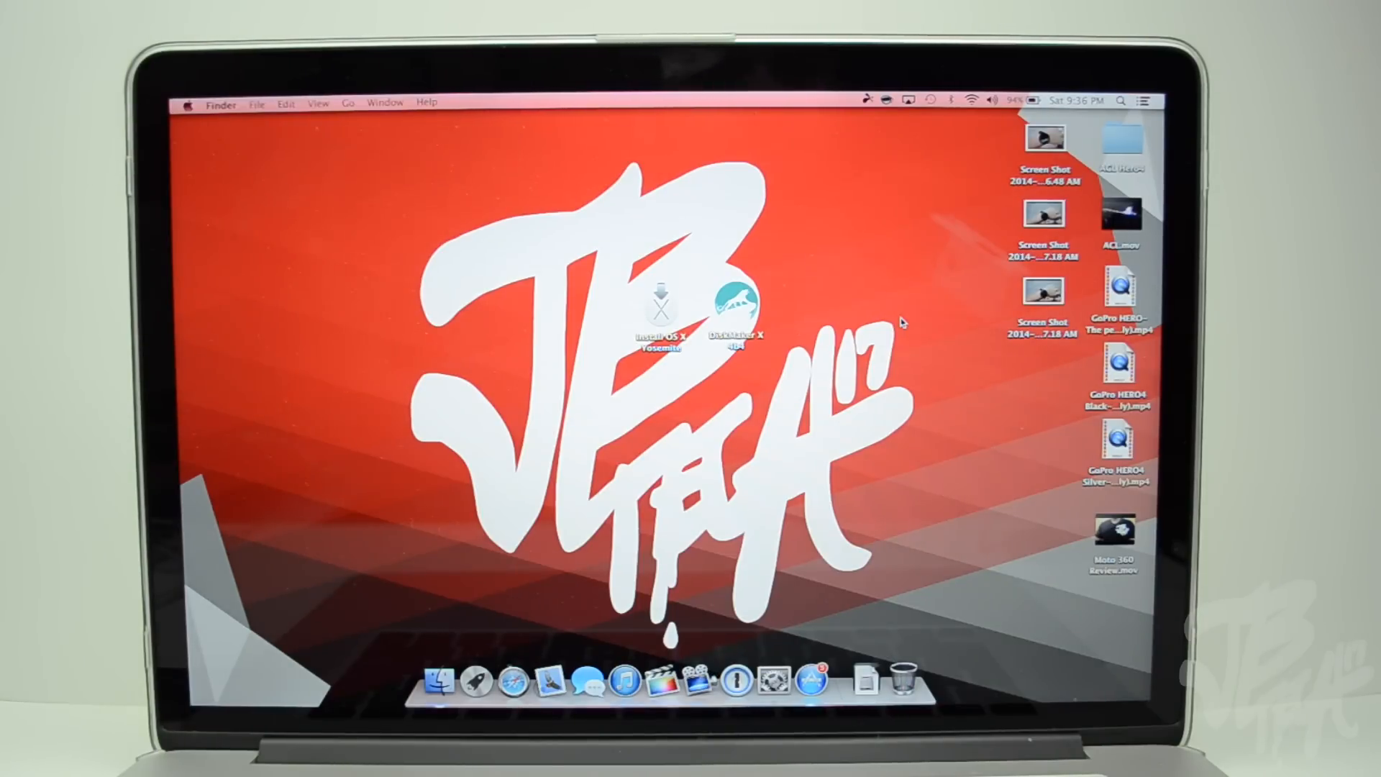
Step: Mount the Install OS X Yosemite disk in Finder and restart the Mac from the Apple menu
{"action": "double_click", "coordinate": [657, 311]}
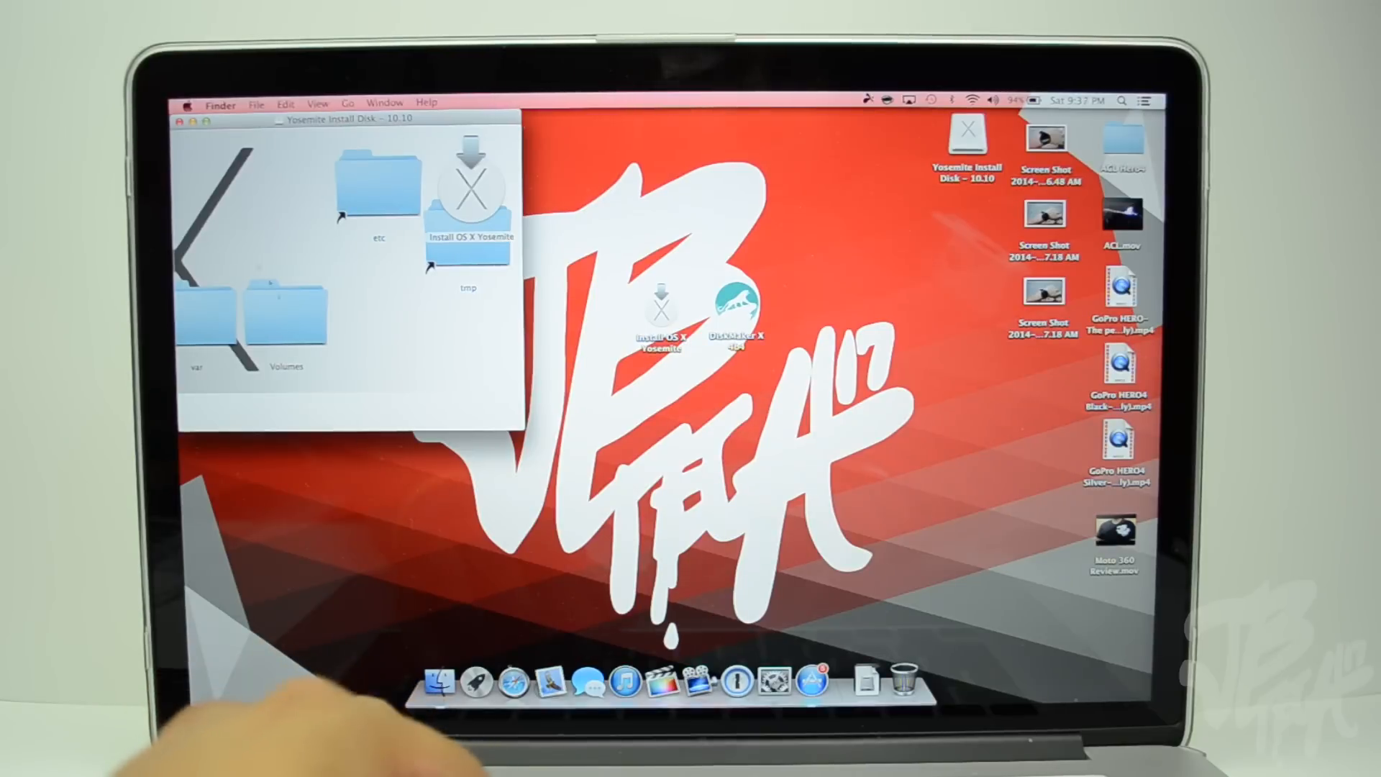
{"action": "left_click", "coordinate": [187, 101]}
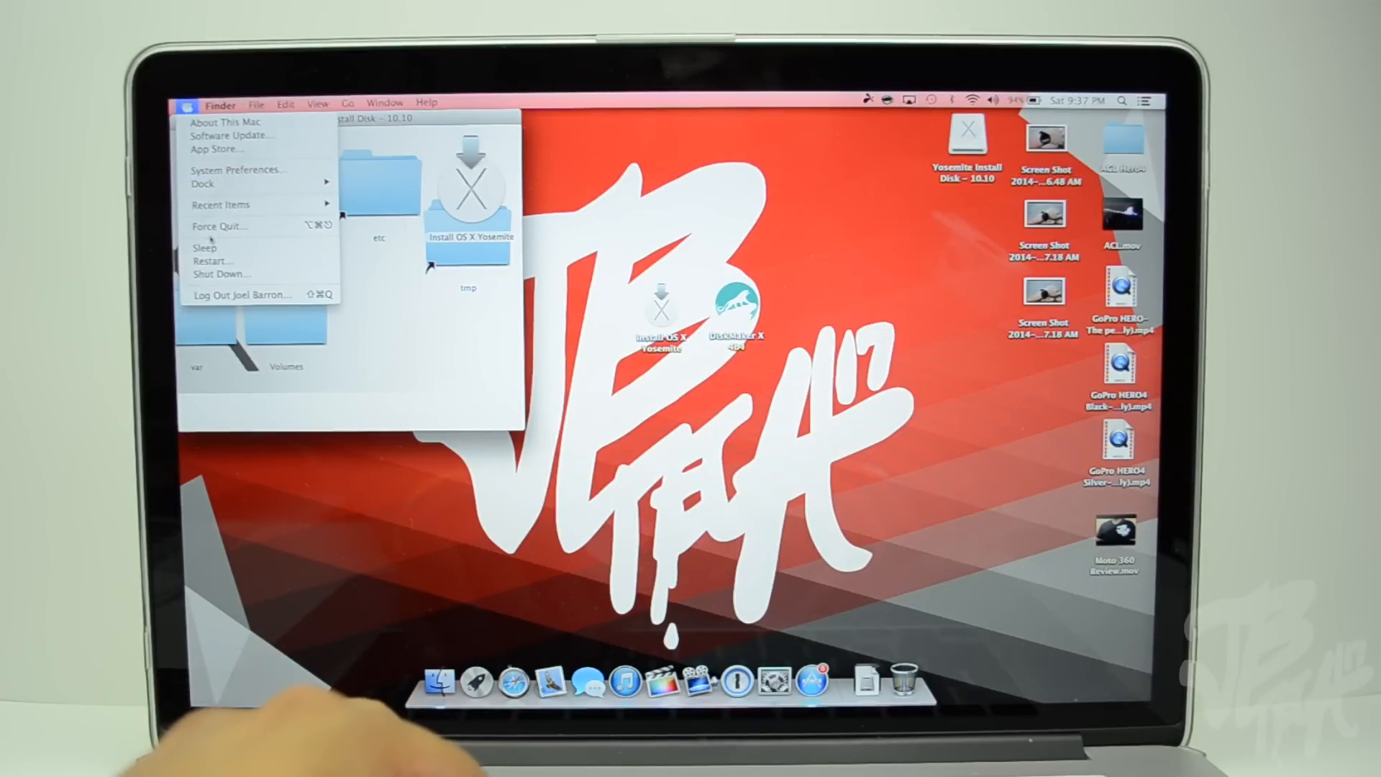
{"action": "left_click", "coordinate": [213, 260]}
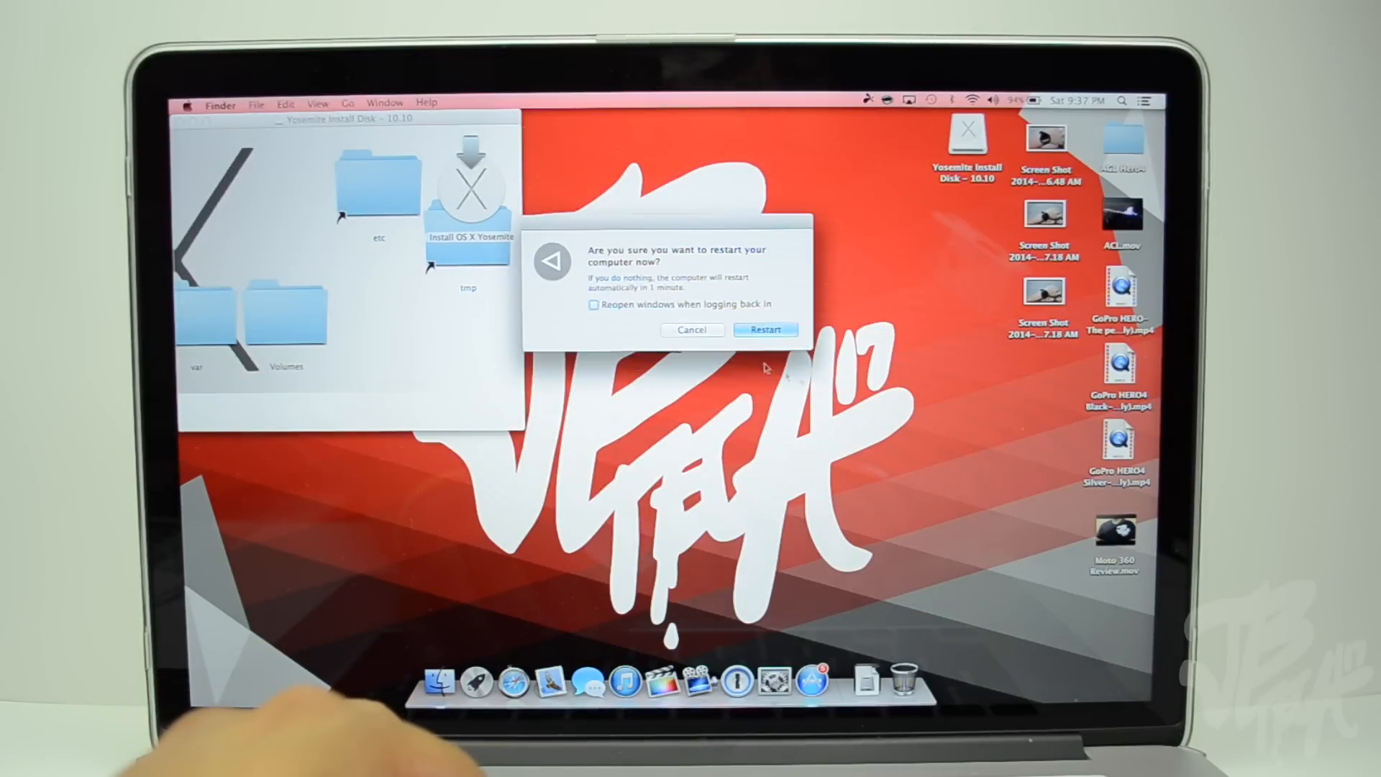
{"action": "left_click", "coordinate": [764, 329]}
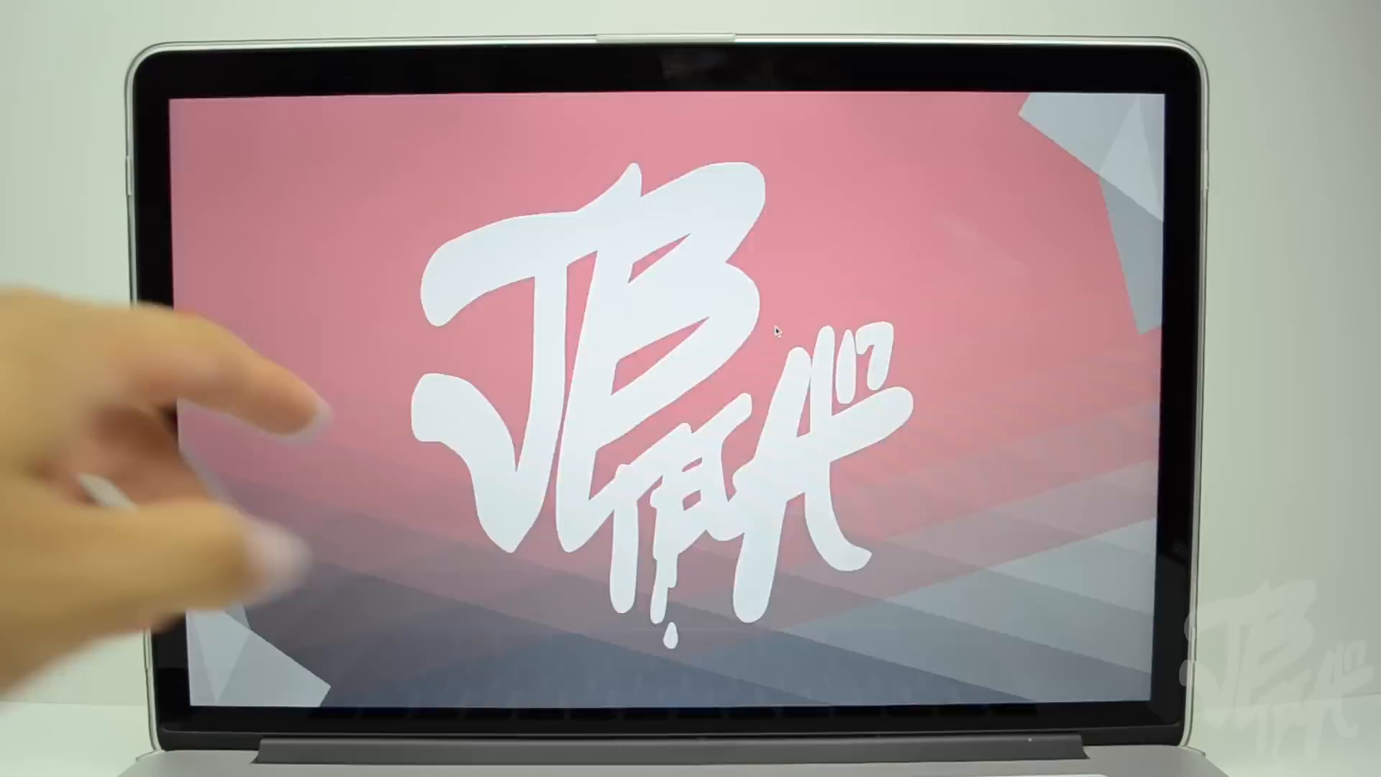
Step: Hold the Option/Alt key during boot until Startup Manager shows the startup disks
{"action": "key", "text": "alt"}
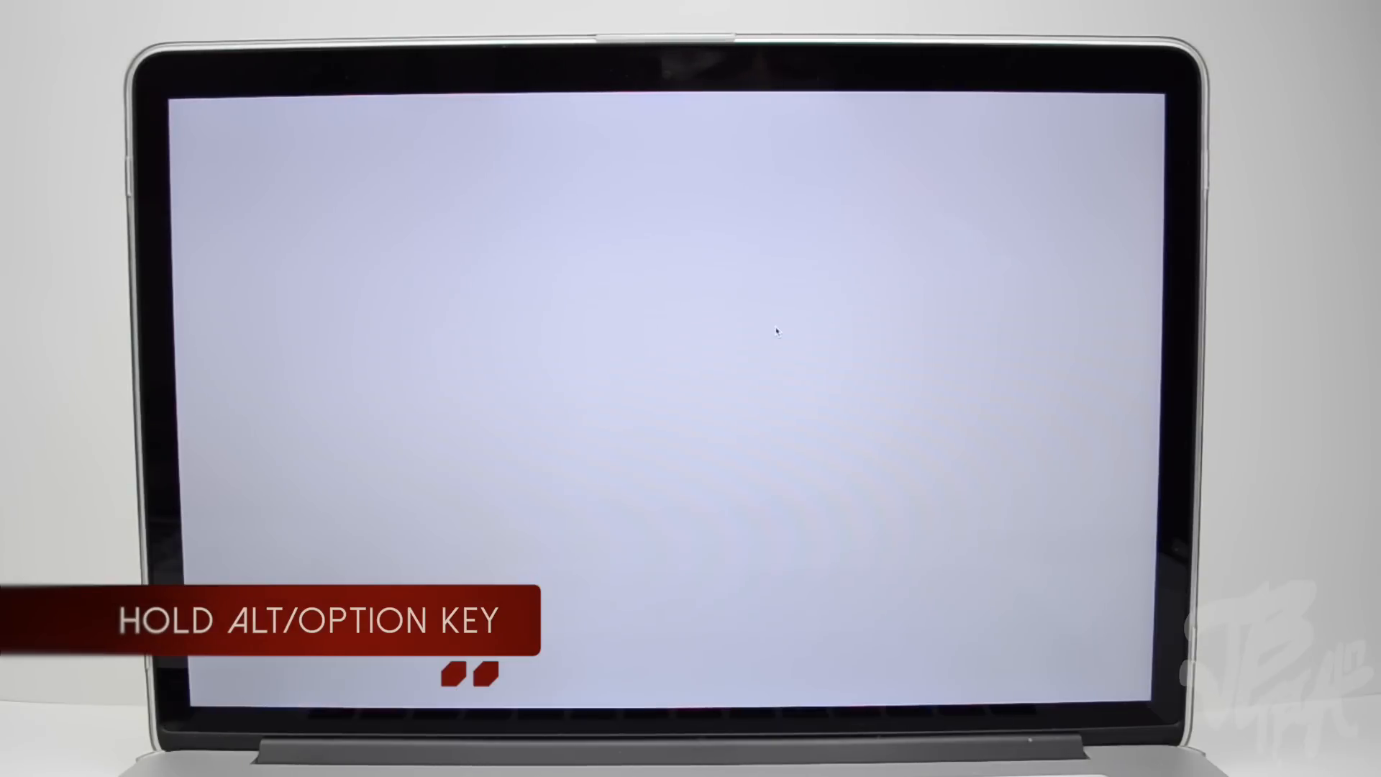
{"action": "key", "text": "alt"}
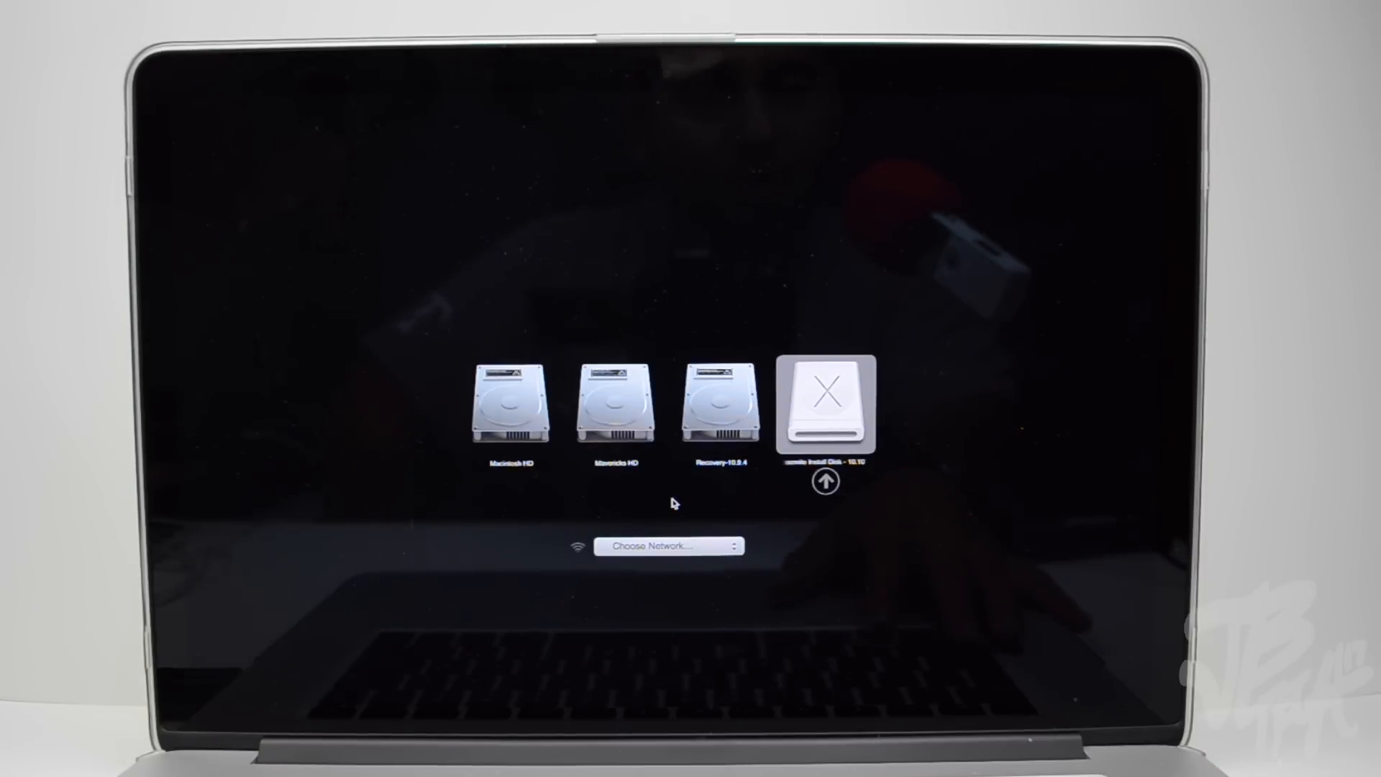
Step: Boot from the Yosemite install disk and launch Disk Utility from the installer's Utilities menu
{"action": "double_click", "coordinate": [824, 405]}
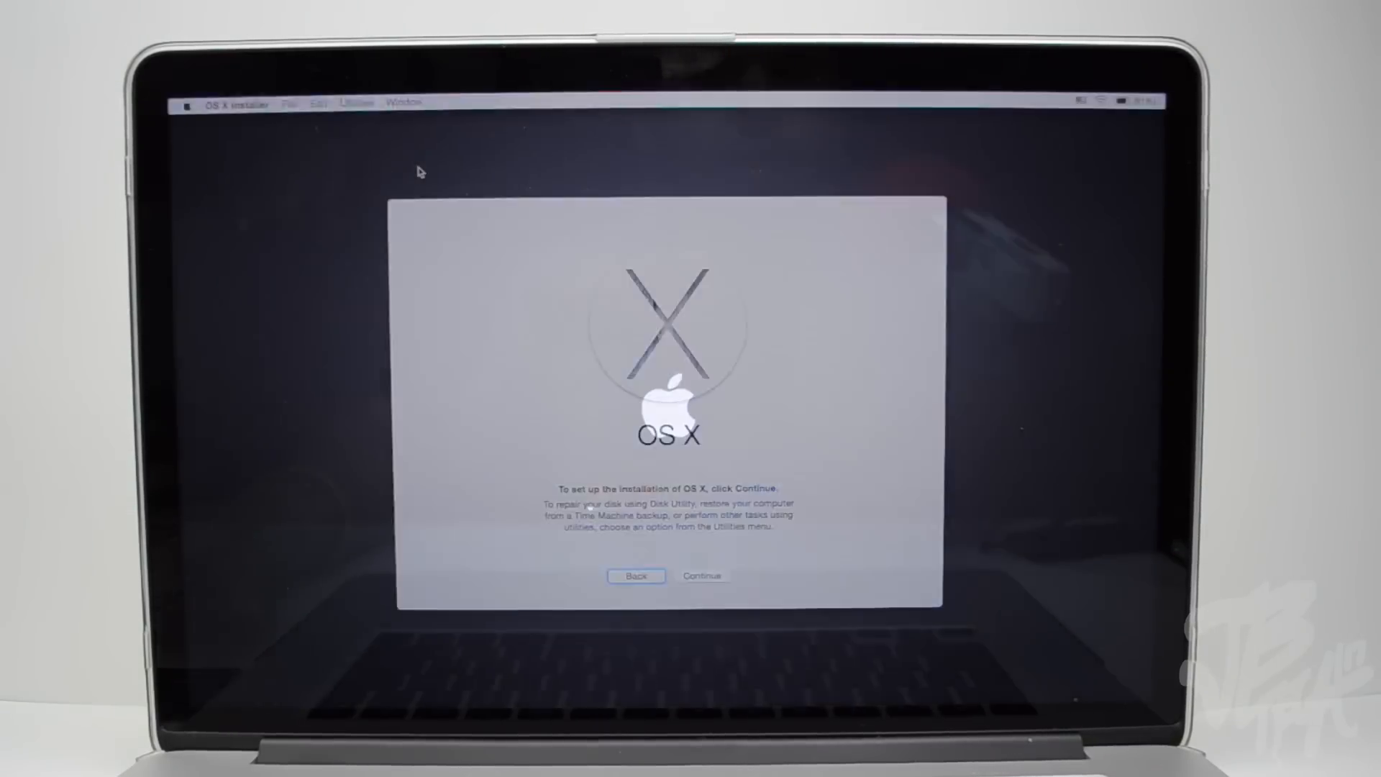
{"action": "left_click", "coordinate": [357, 101]}
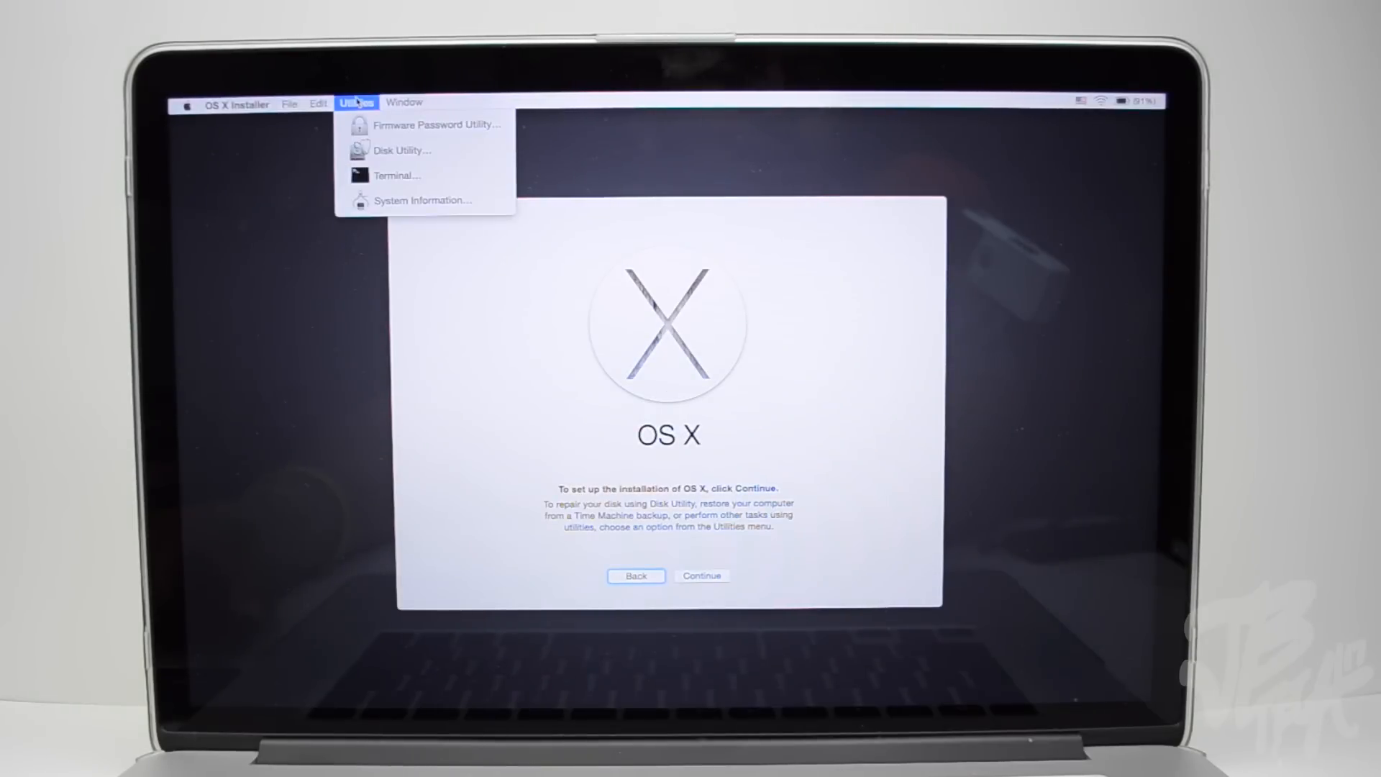
{"action": "mouse_move", "coordinate": [401, 150]}
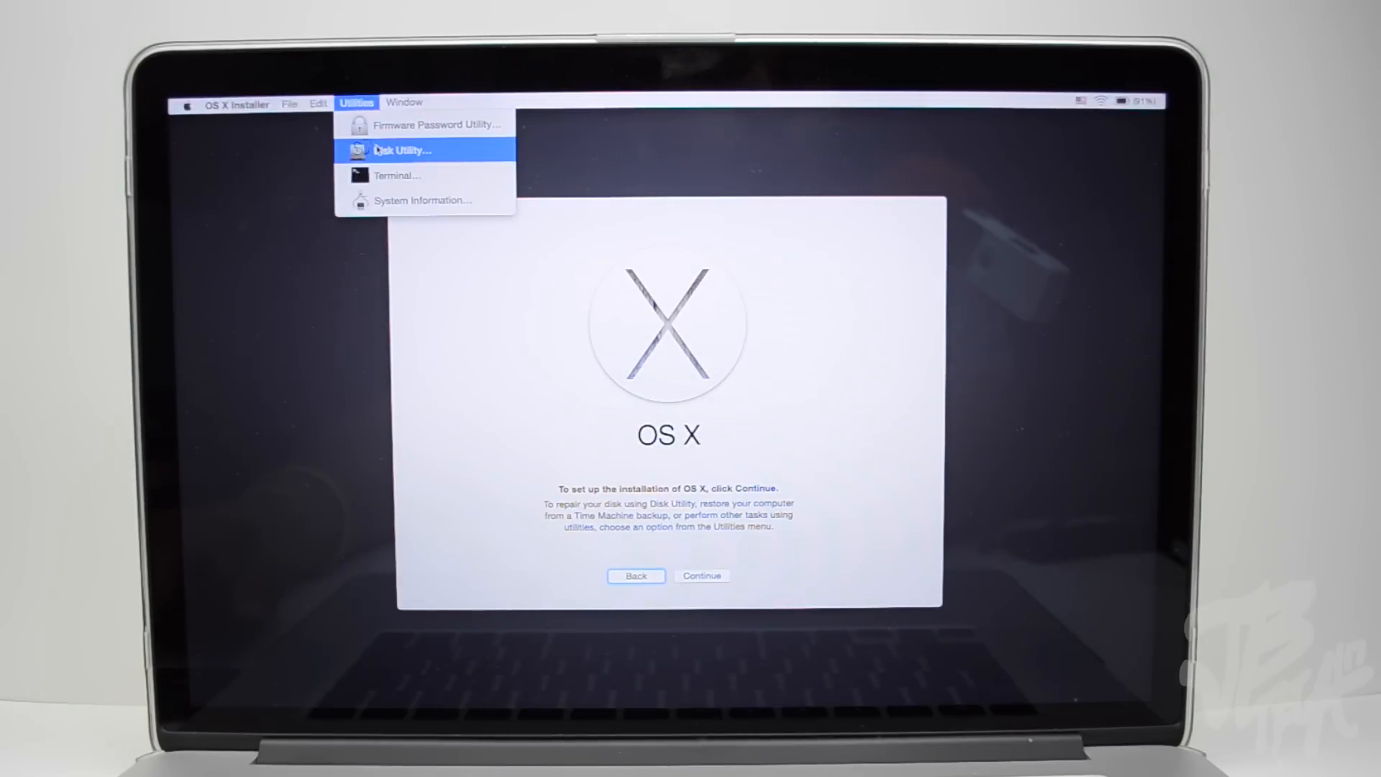
{"action": "left_click", "coordinate": [397, 150]}
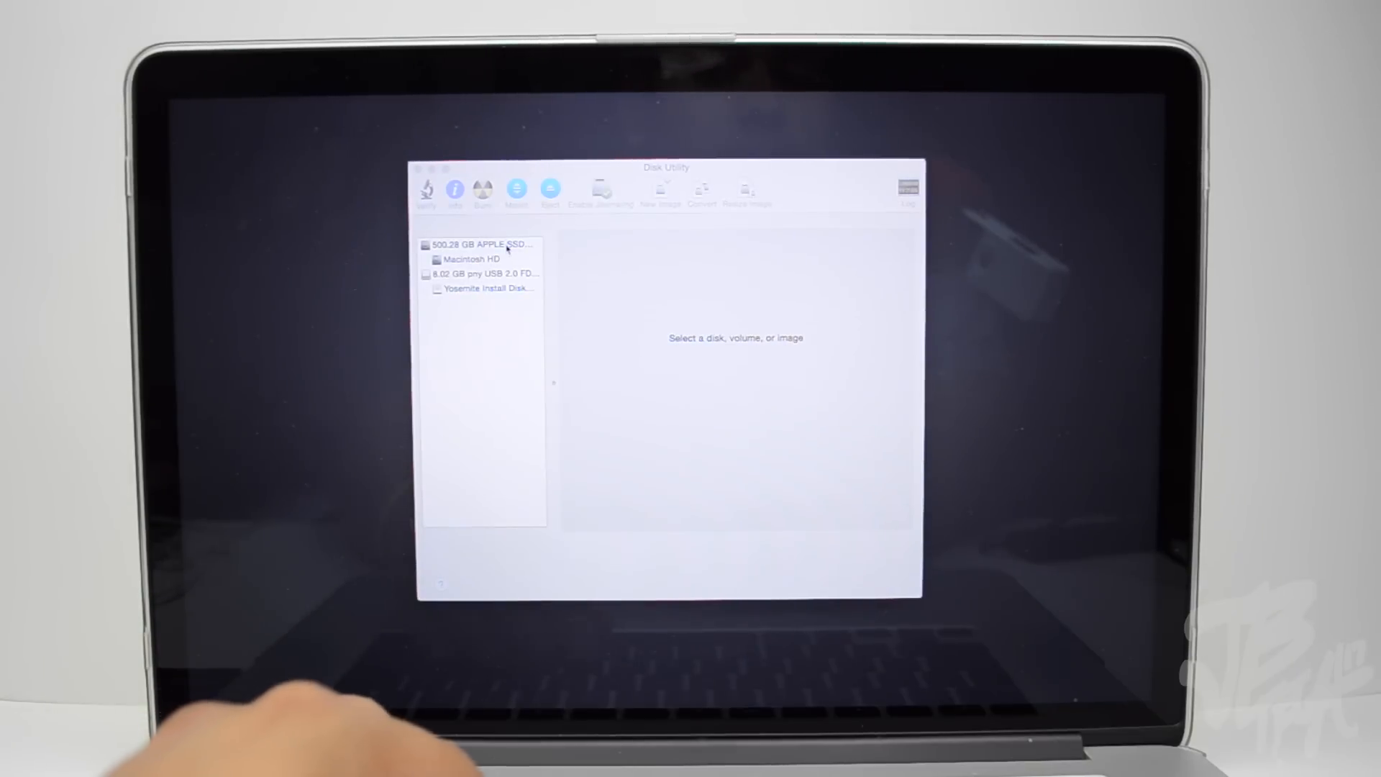
Step: Select the 500.28 GB Apple SSD, choose Erase and name it Macintosh HD
{"action": "left_click", "coordinate": [484, 245]}
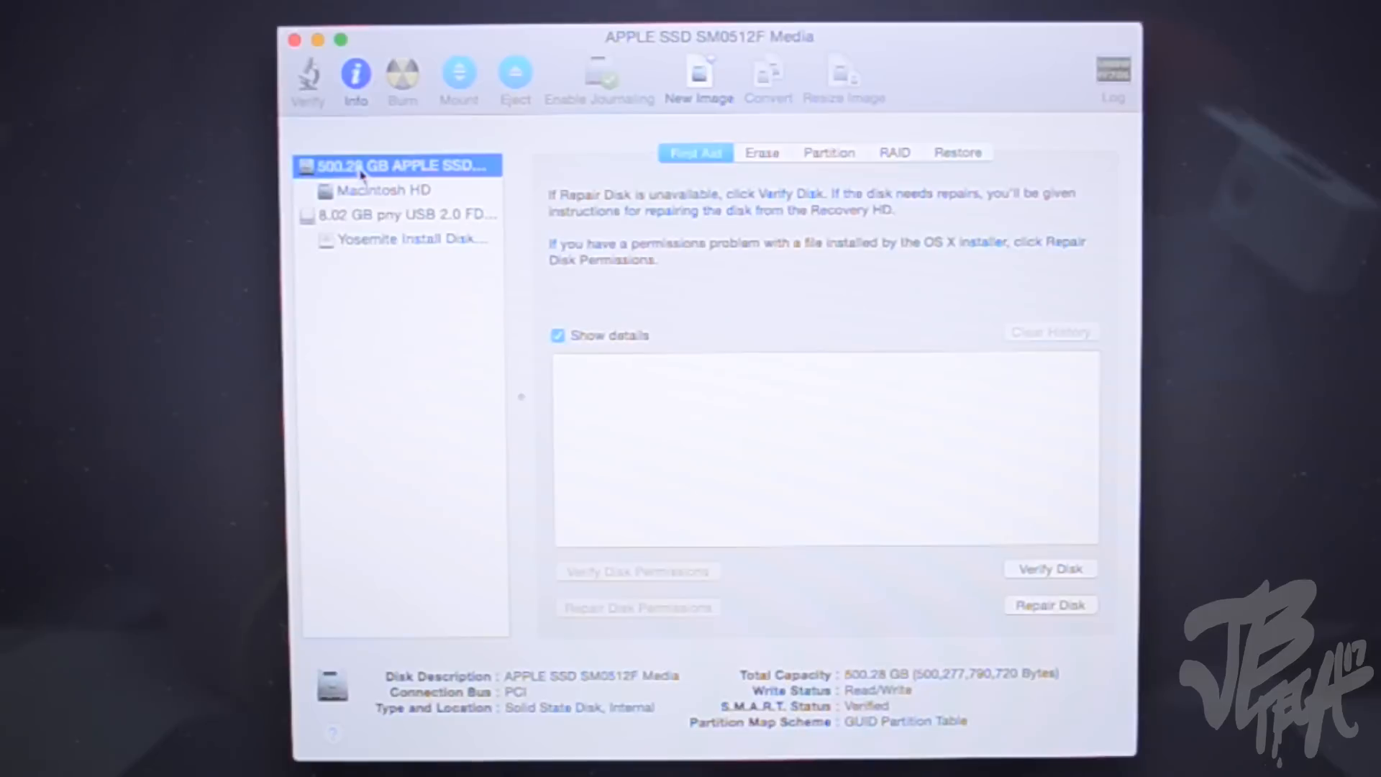
{"action": "left_click", "coordinate": [761, 151]}
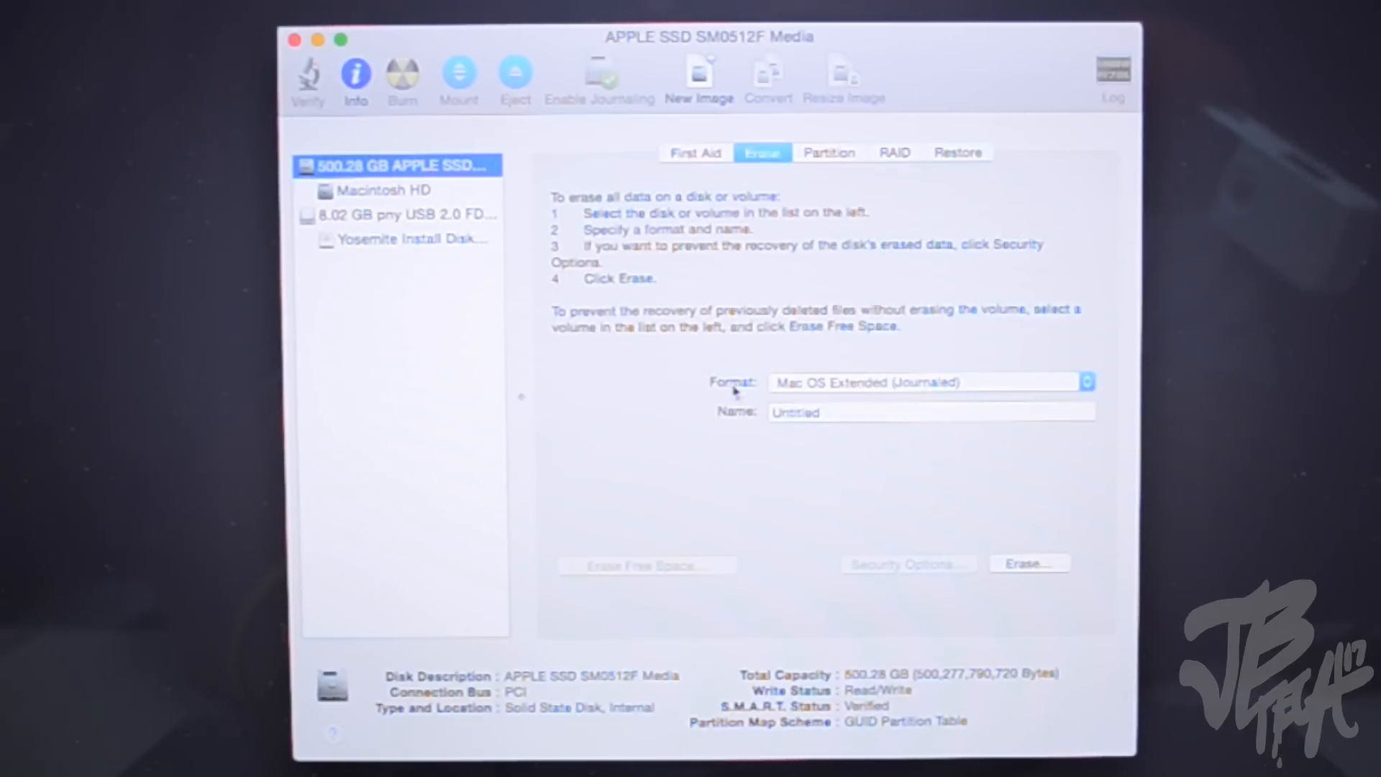
{"action": "mouse_move", "coordinate": [837, 397]}
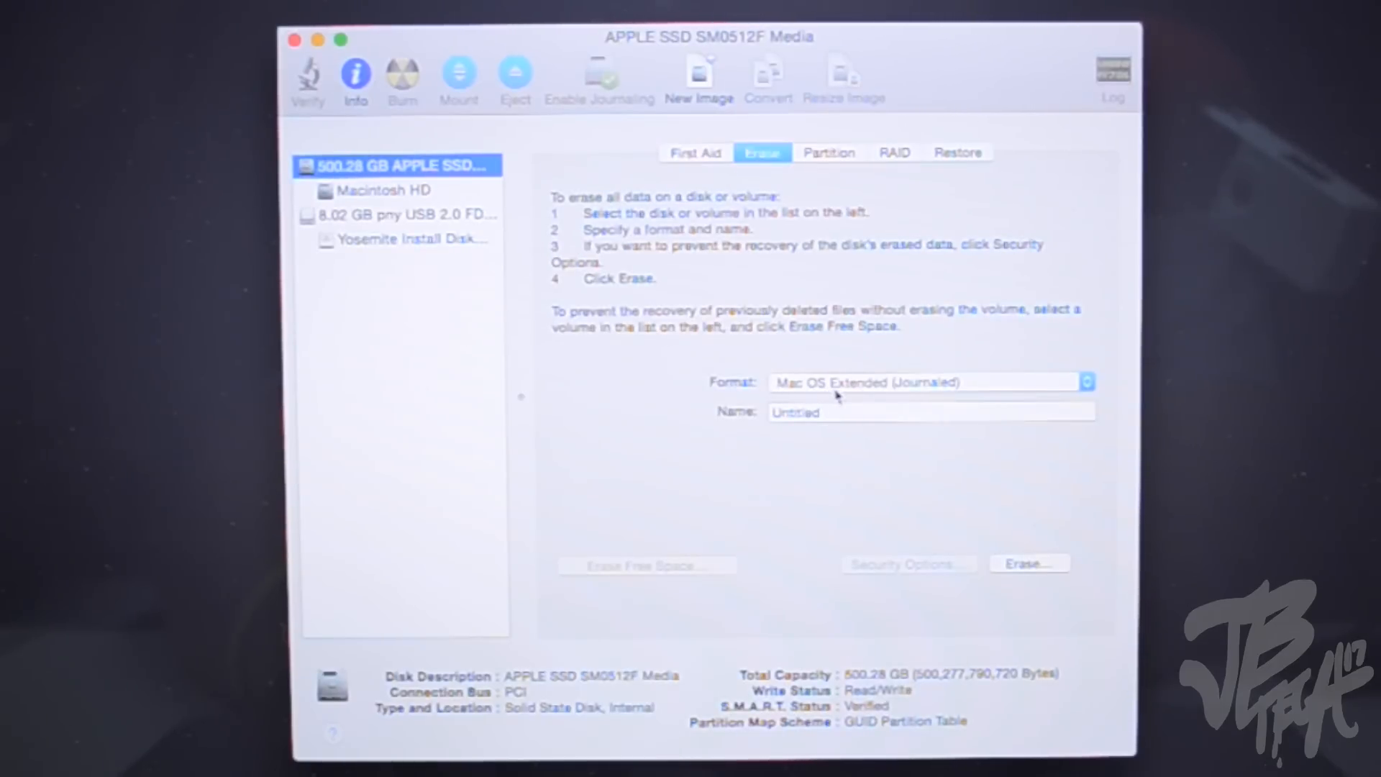
{"action": "left_click", "coordinate": [930, 412]}
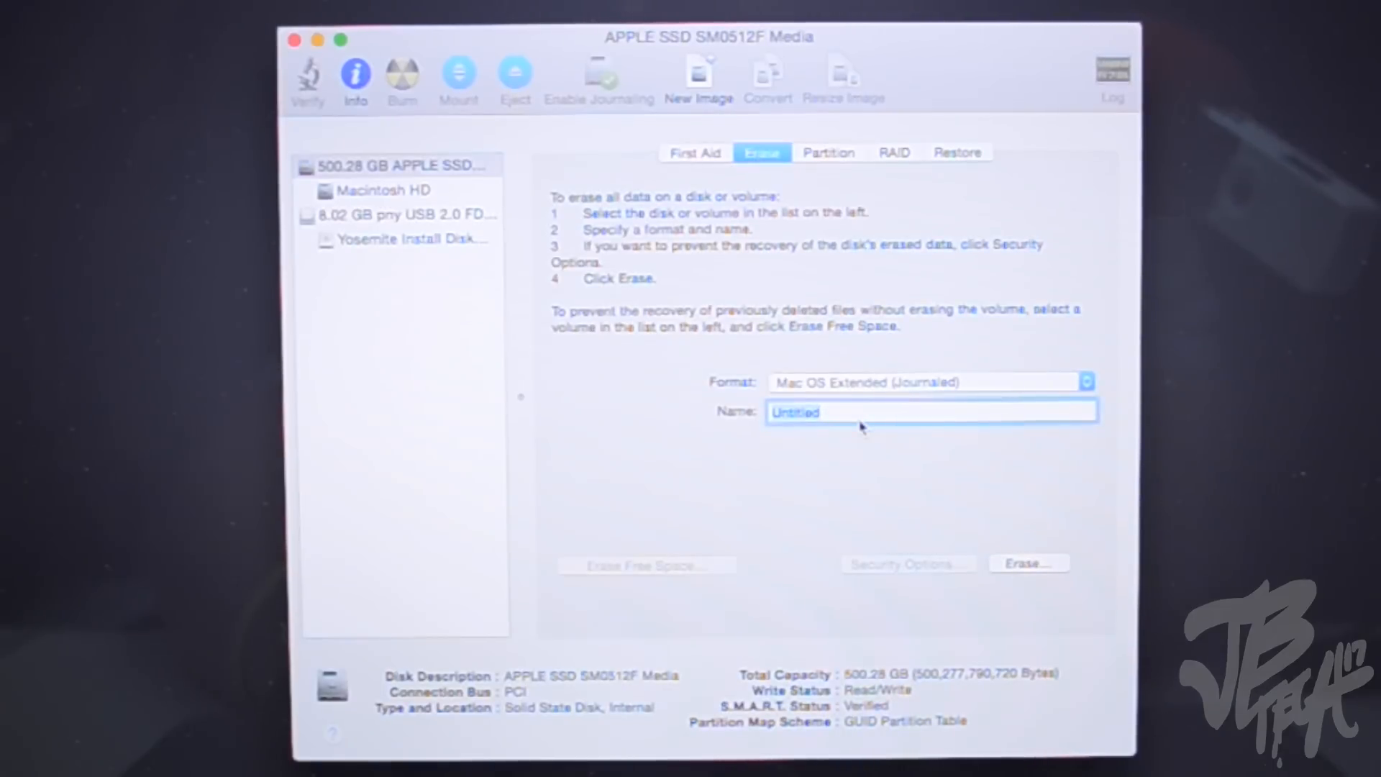
{"action": "type", "text": "Macintosh HD"}
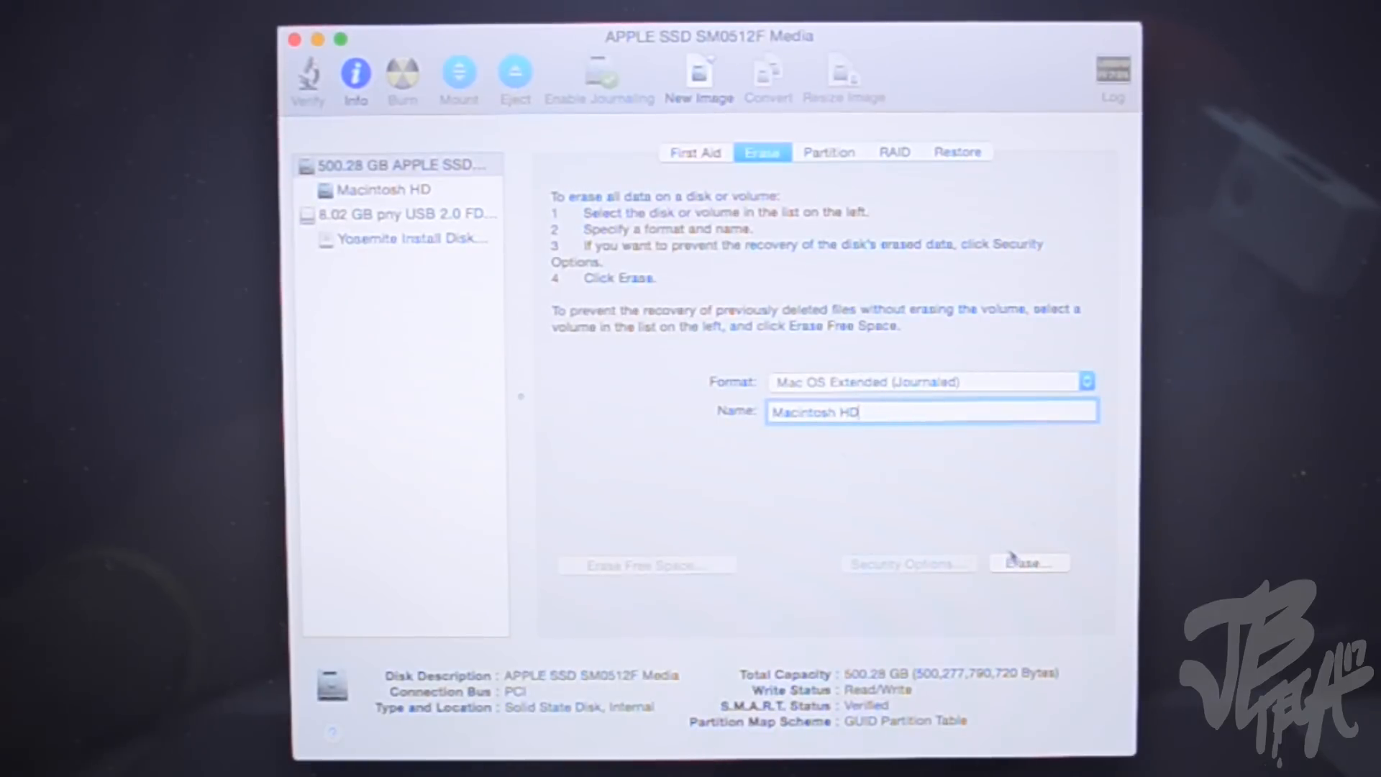
Step: Erase the internal SSD, confirming data deletion, and quit Disk Utility back to the installer
{"action": "left_click", "coordinate": [1028, 562]}
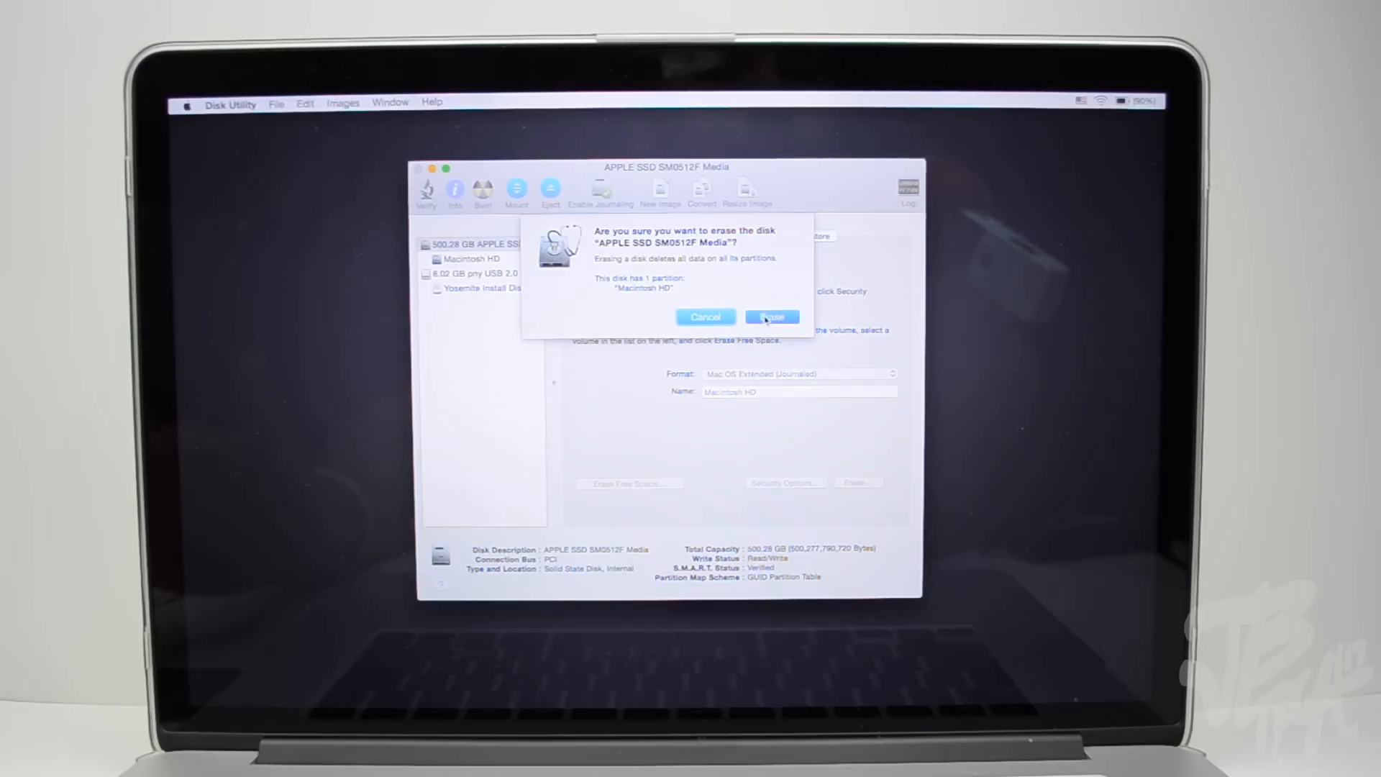
{"action": "left_click", "coordinate": [772, 316]}
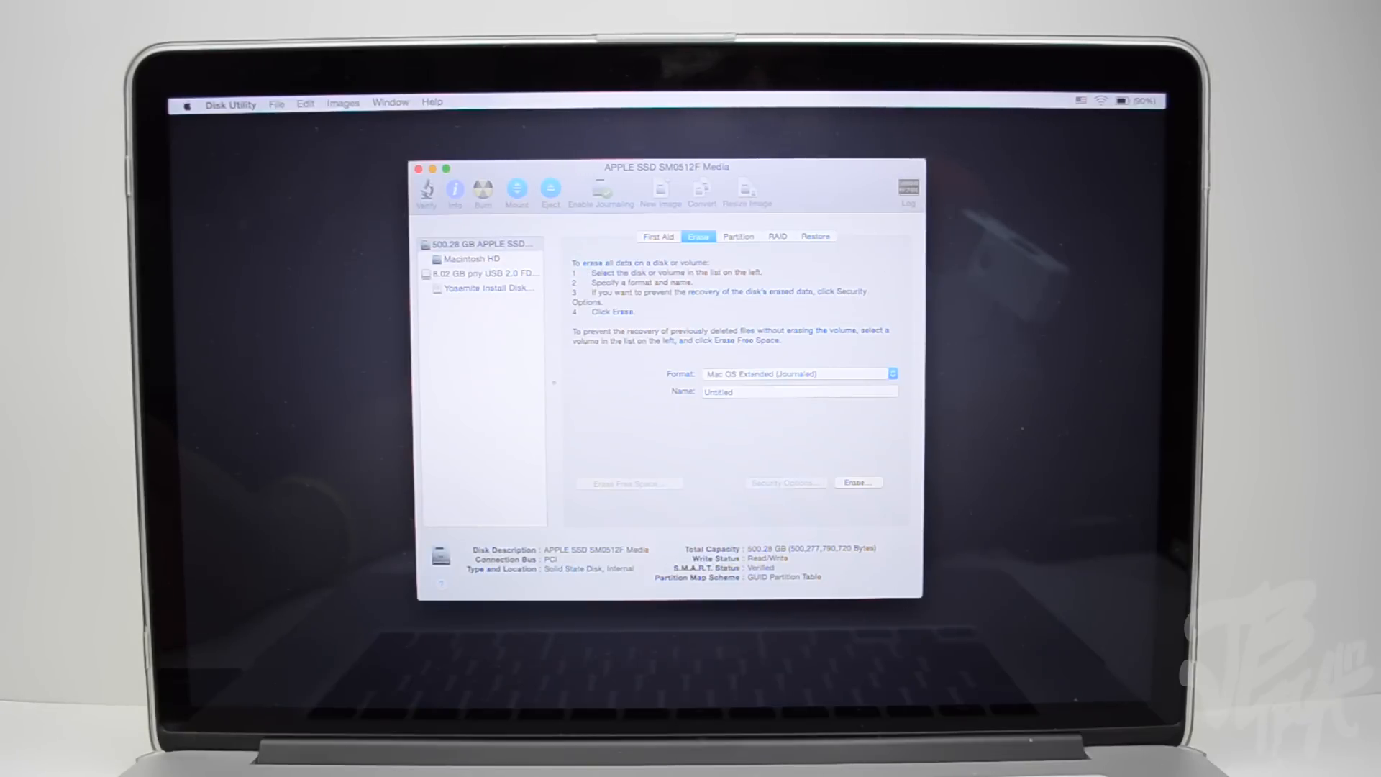
{"action": "left_click", "coordinate": [476, 258]}
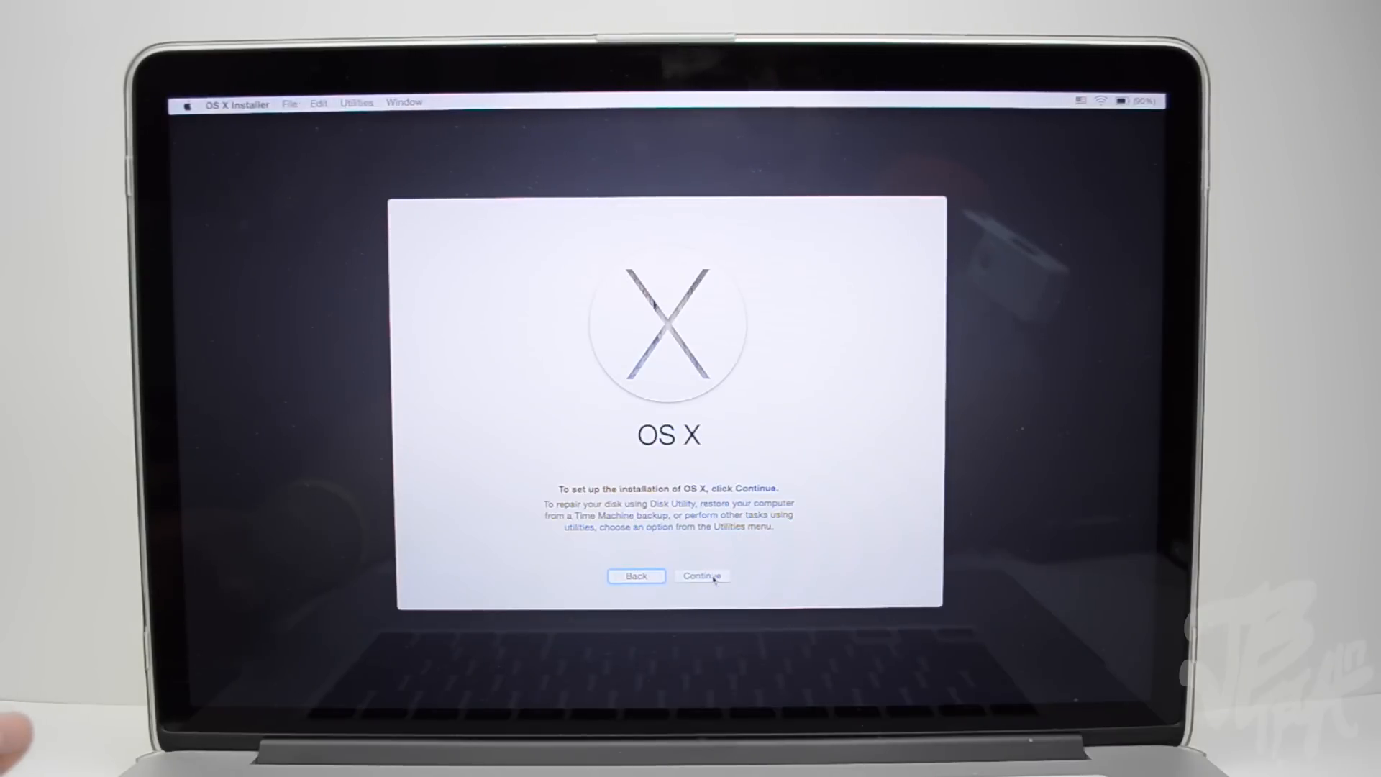
Step: Agree to the license, install OS X on Macintosh HD, then accept United States on the Welcome screen
{"action": "left_click", "coordinate": [703, 576]}
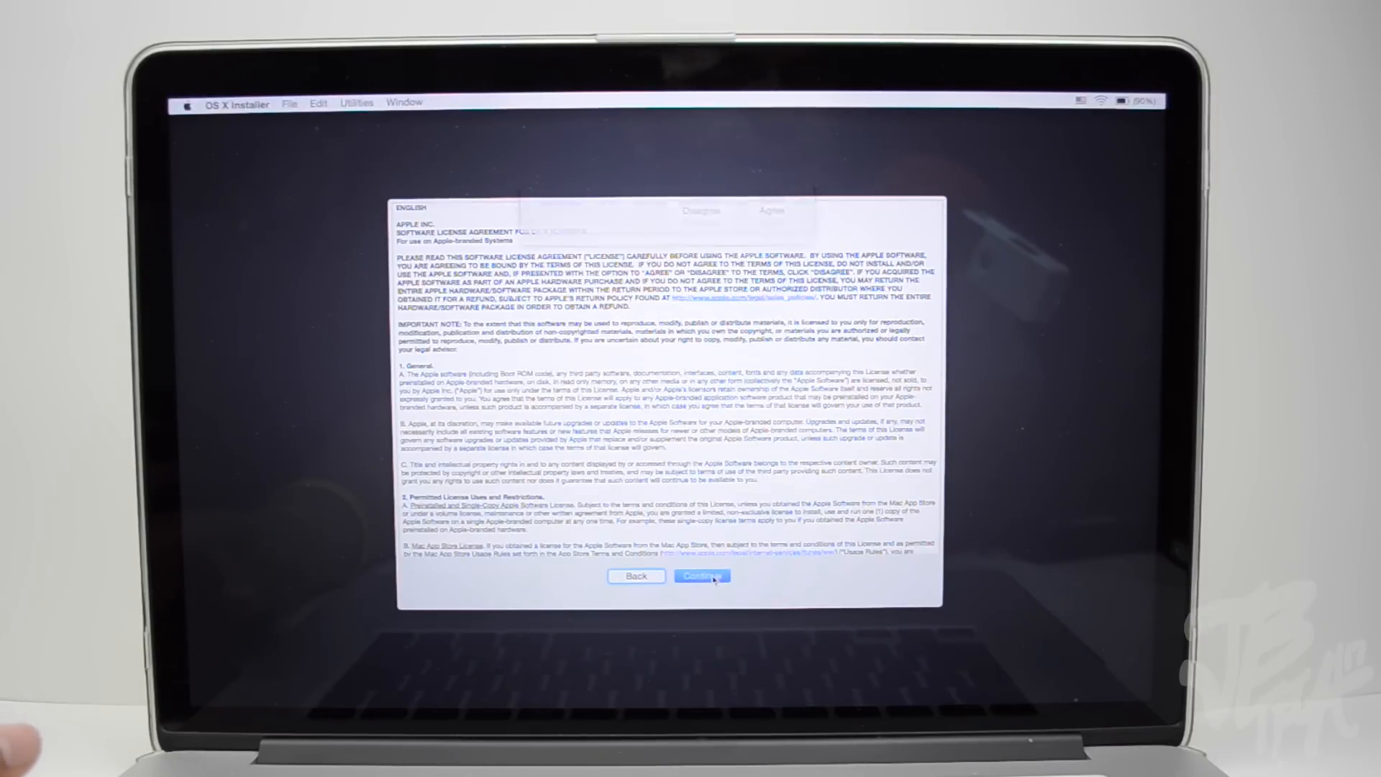
{"action": "left_click", "coordinate": [702, 575]}
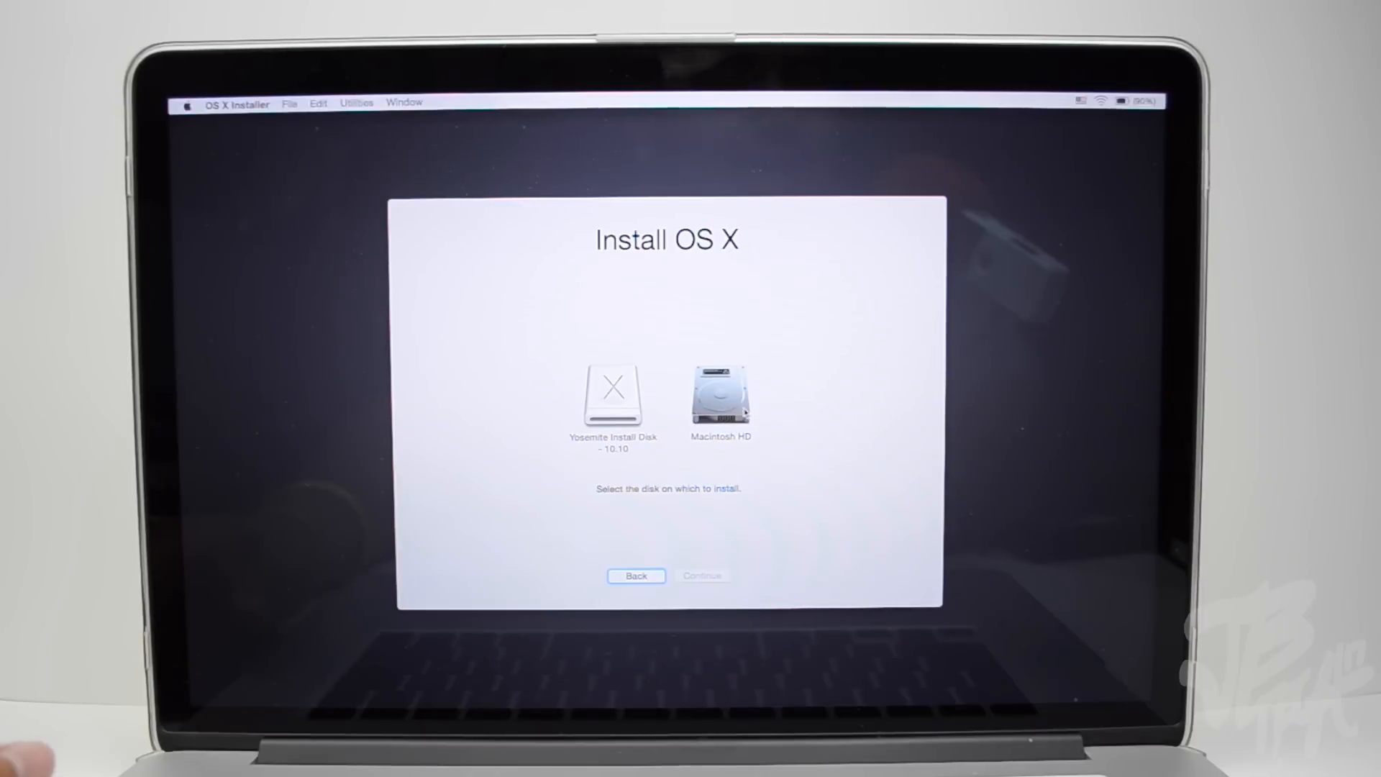
{"action": "left_click", "coordinate": [719, 394]}
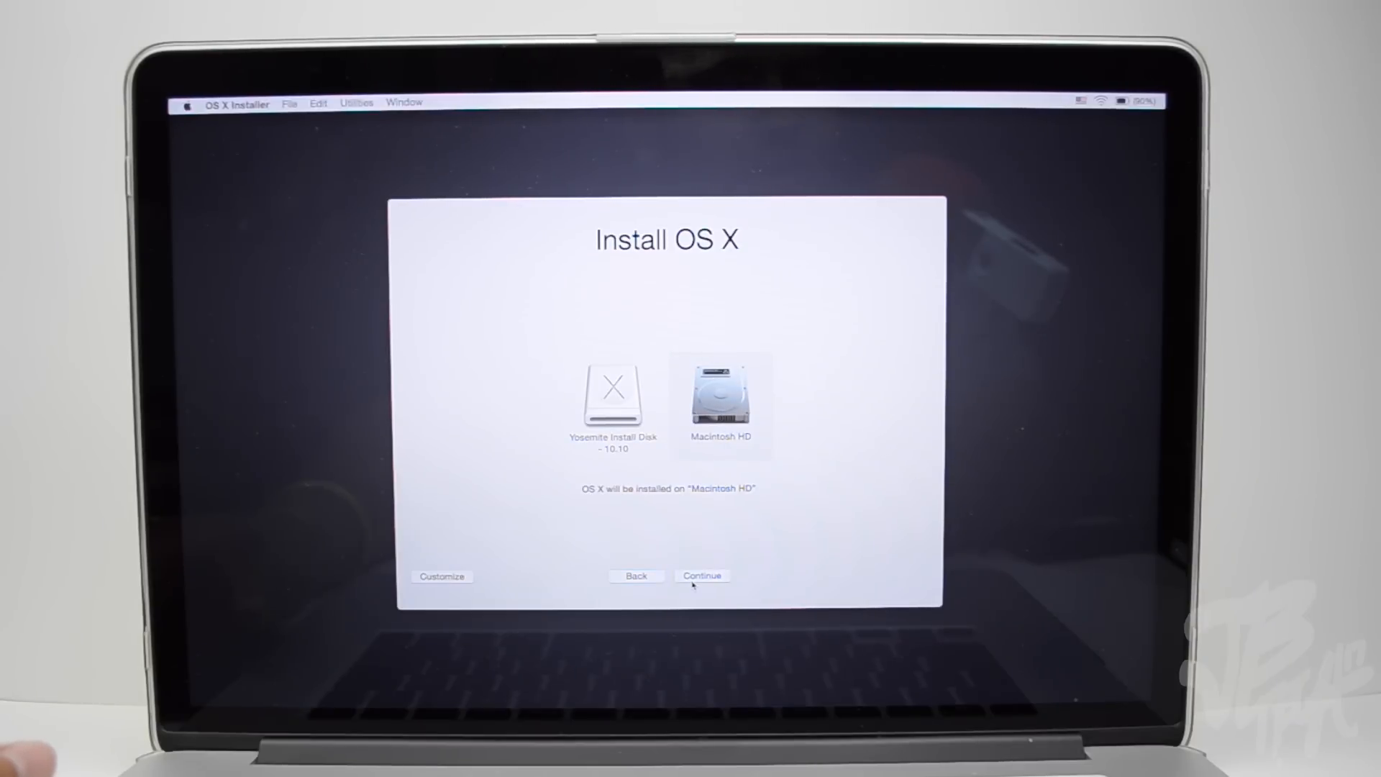
{"action": "left_click", "coordinate": [702, 576]}
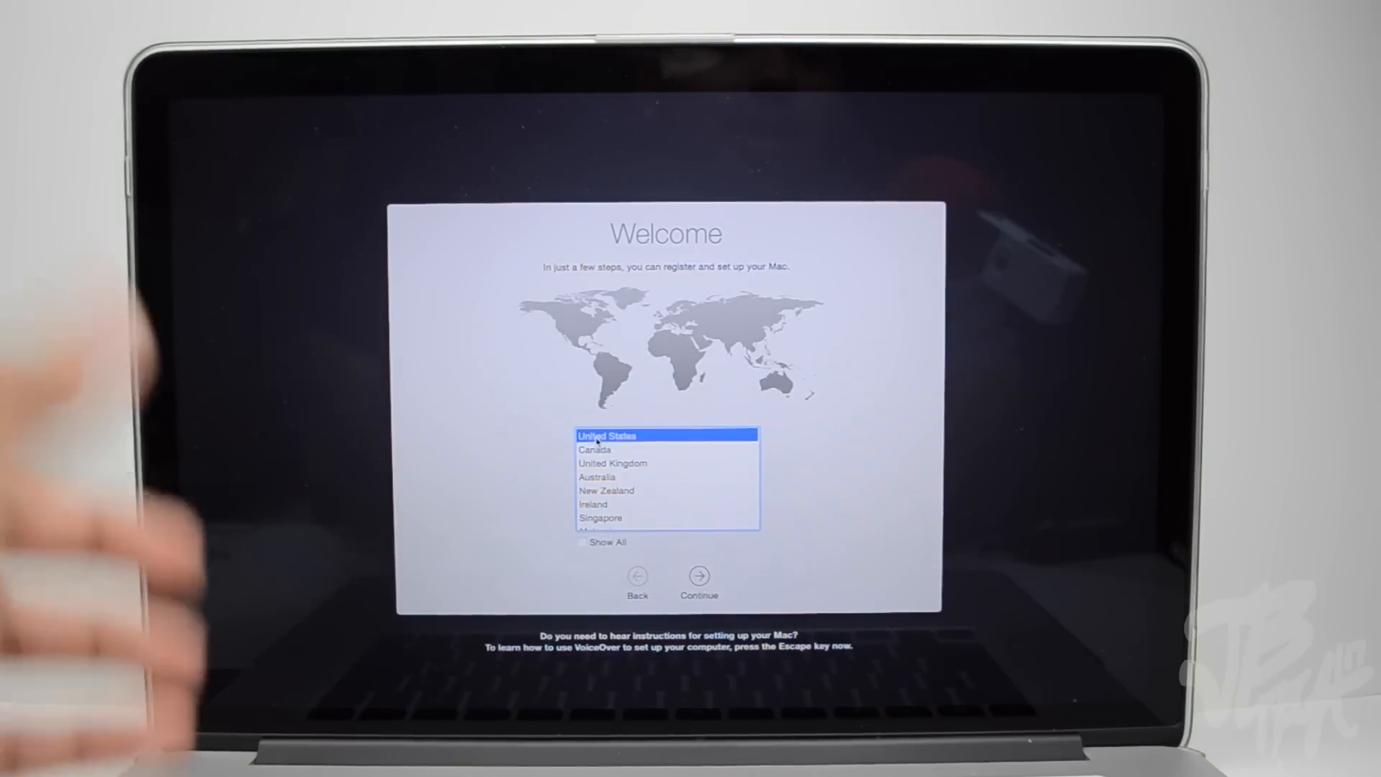
{"action": "left_click", "coordinate": [700, 575]}
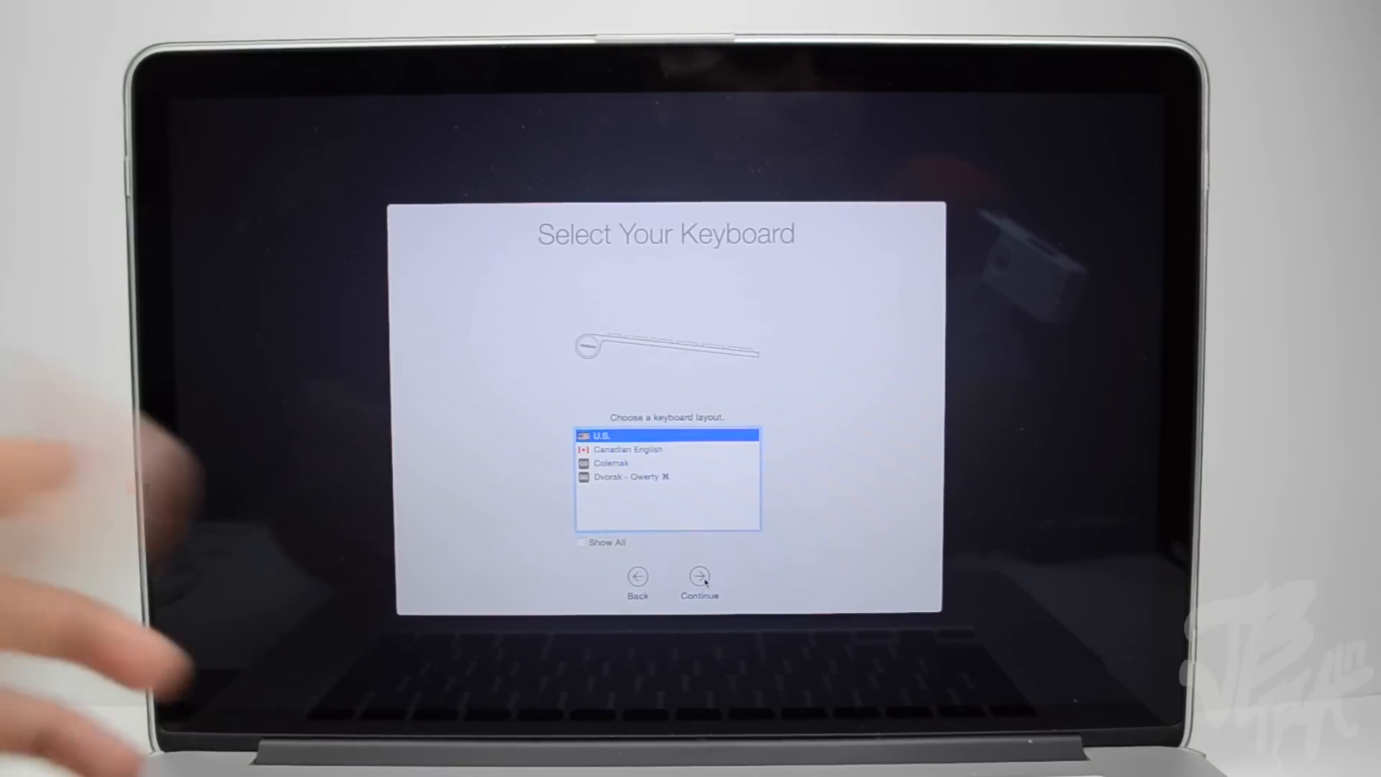